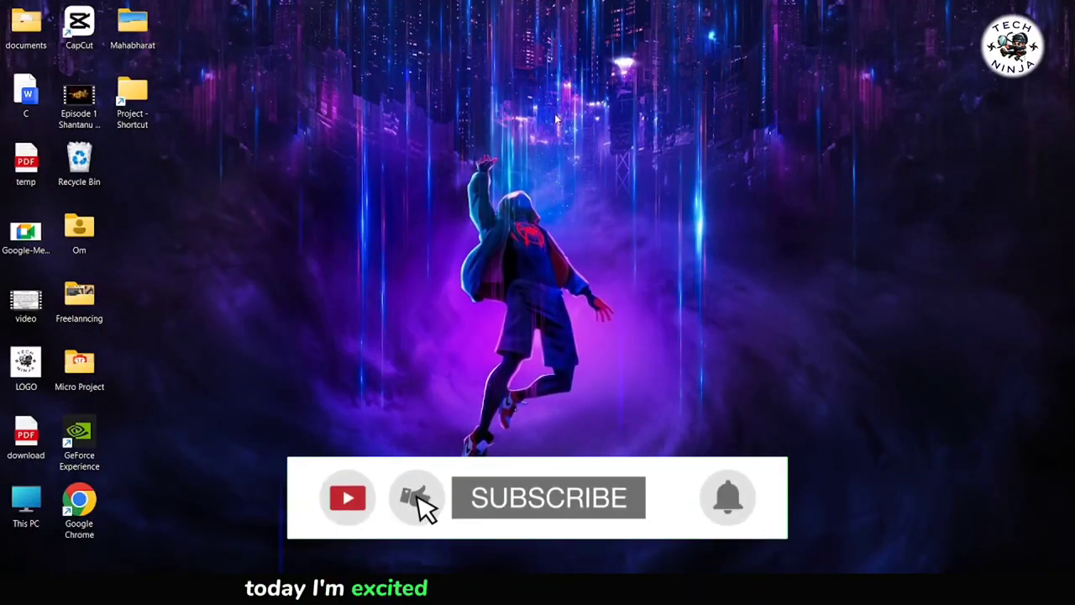
click(548, 497)
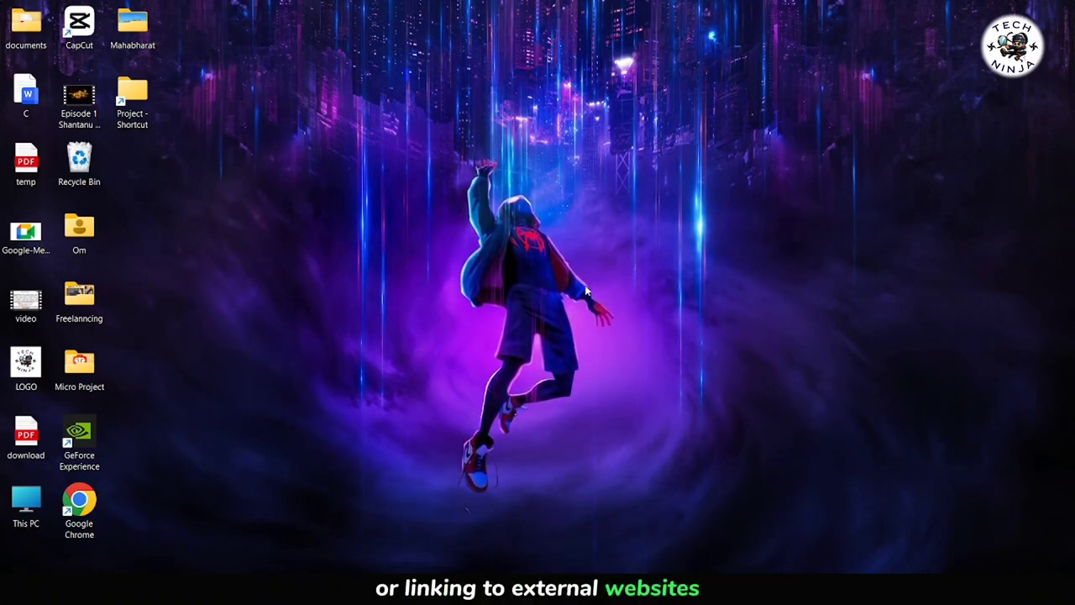
mouse_move(781, 342)
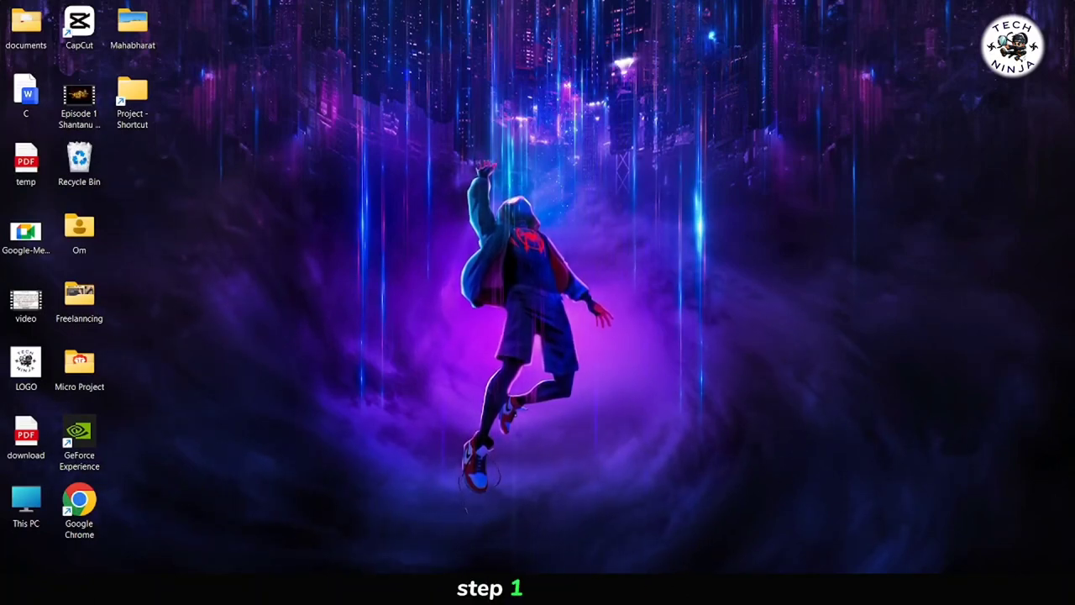
click(79, 504)
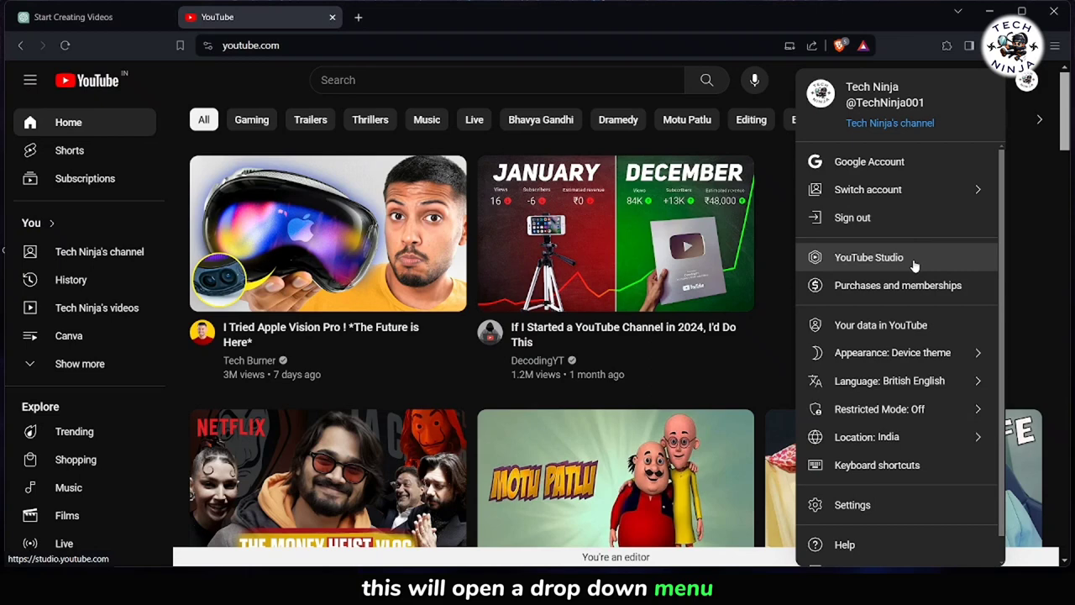
click(869, 257)
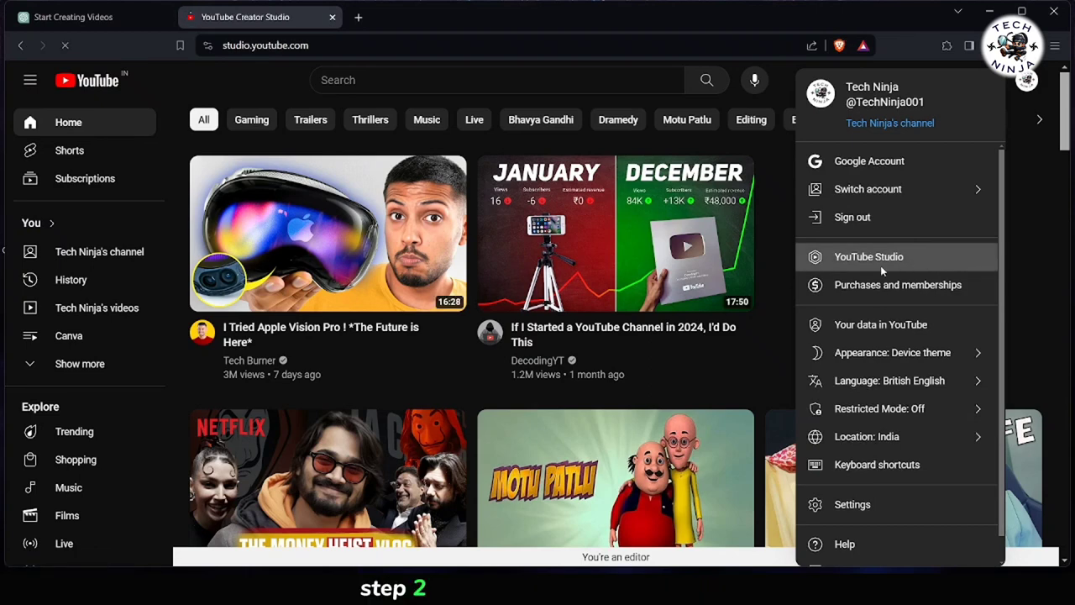
click(869, 256)
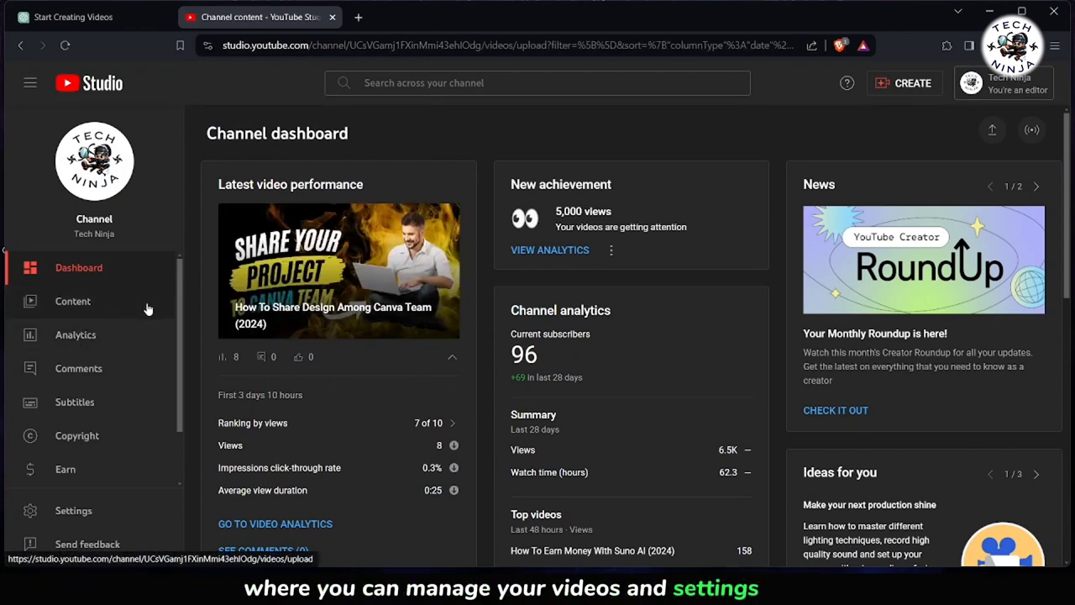
Show the Content page and scroll through the channel's uploaded videos list.
click(72, 301)
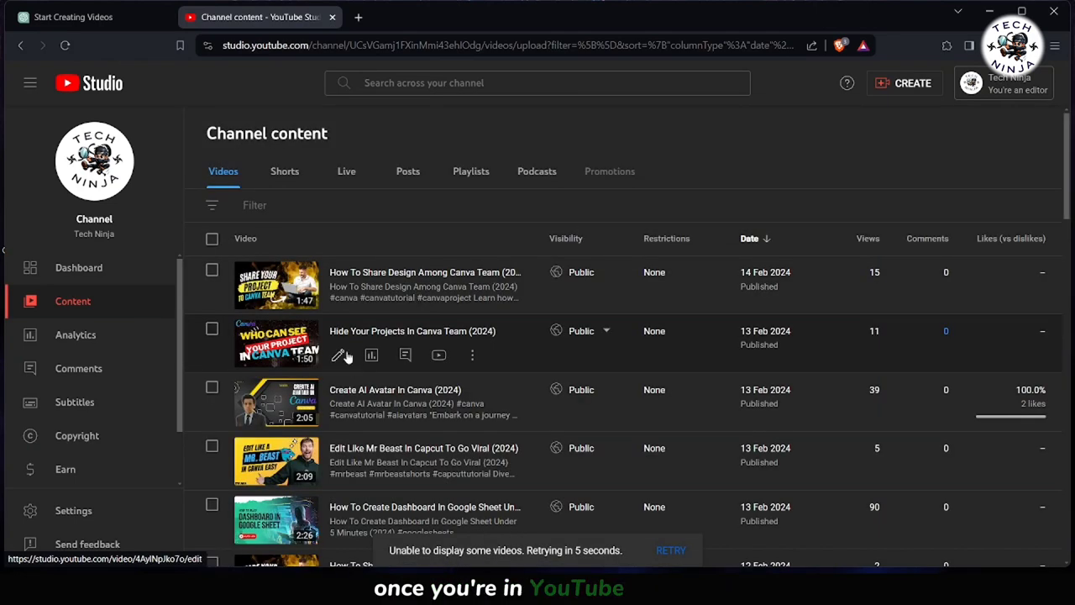
mouse_move(581, 271)
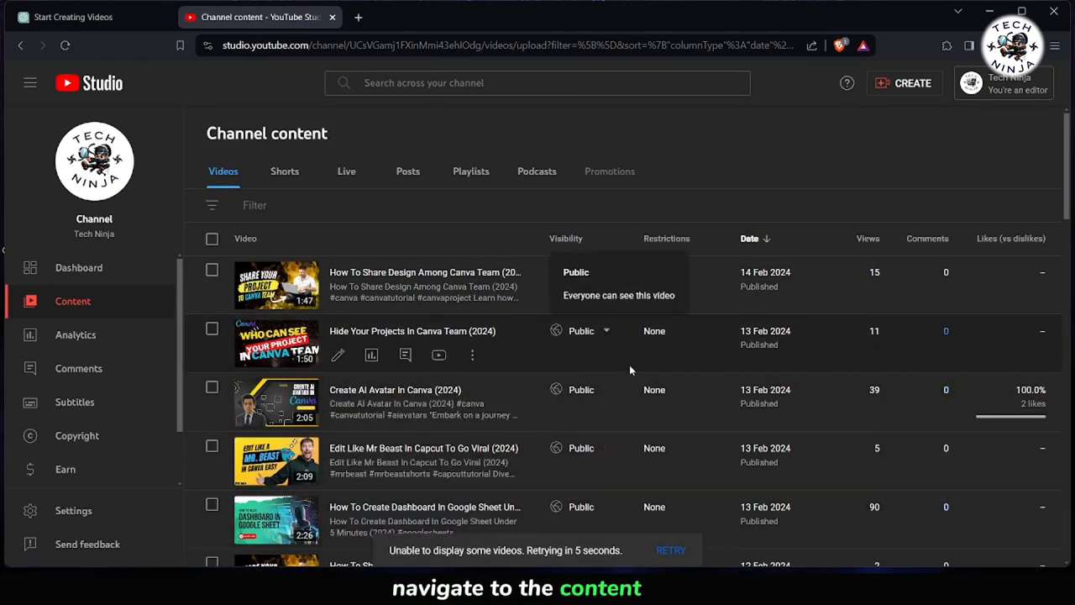
scroll(down, 3)
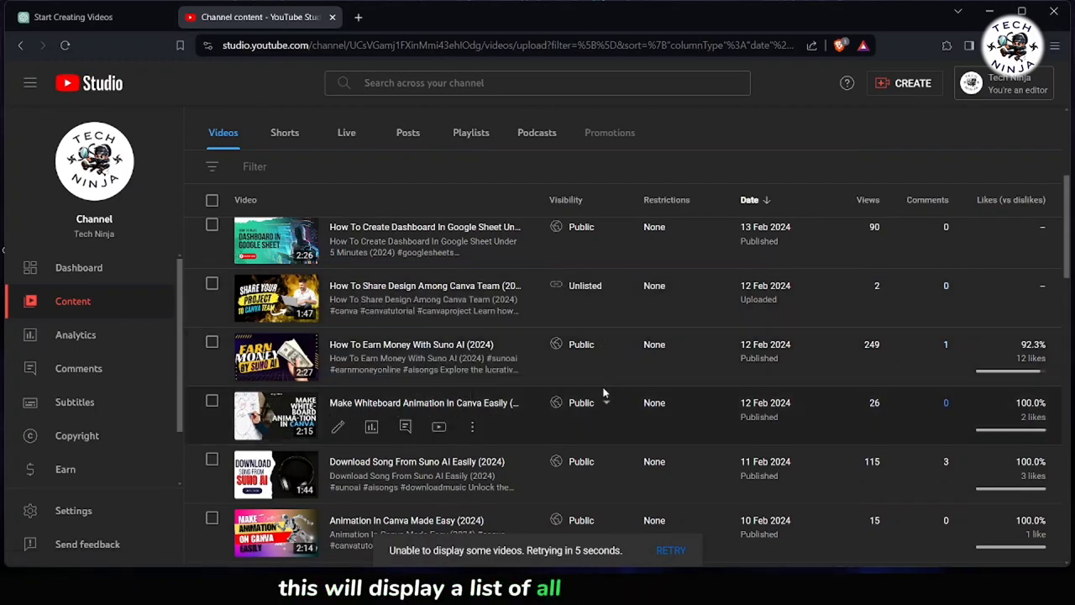
mouse_move(401, 286)
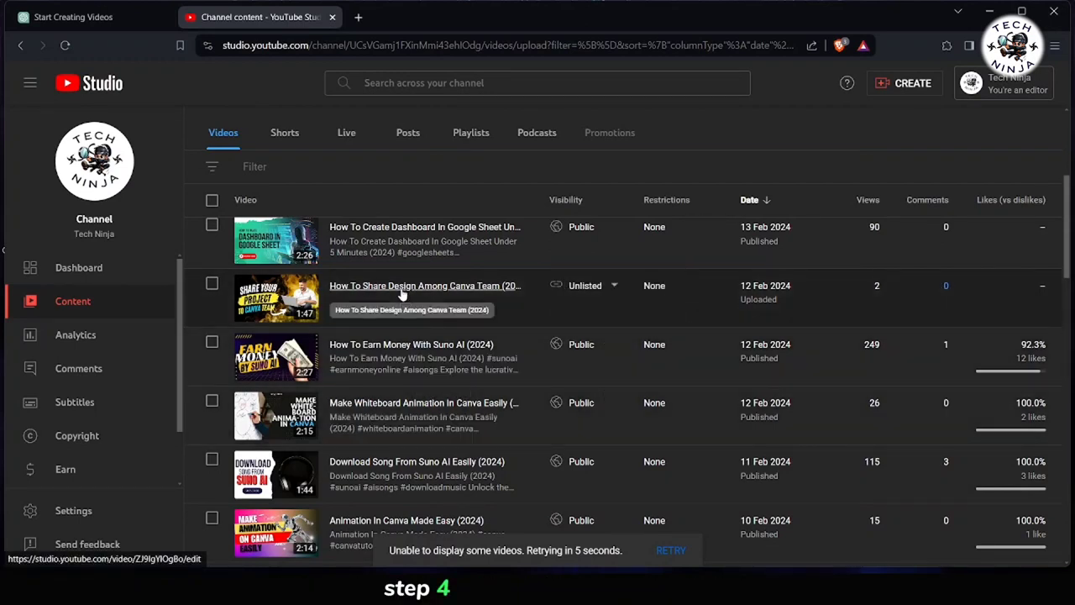
Open Video details for 'How To Share Design Among Canva Team (2024)' and select its description.
click(424, 286)
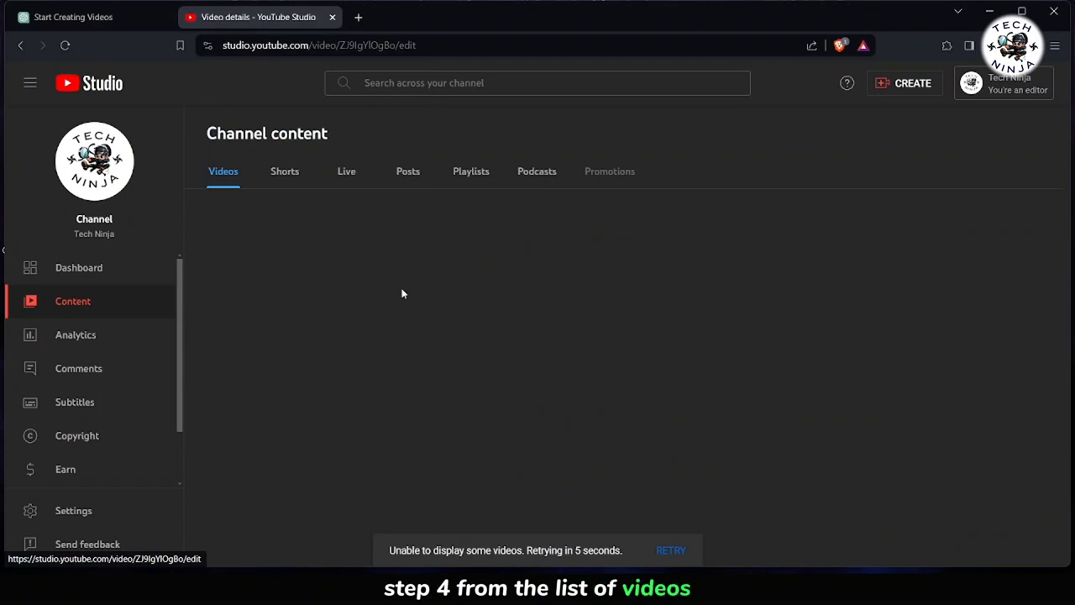
click(94, 194)
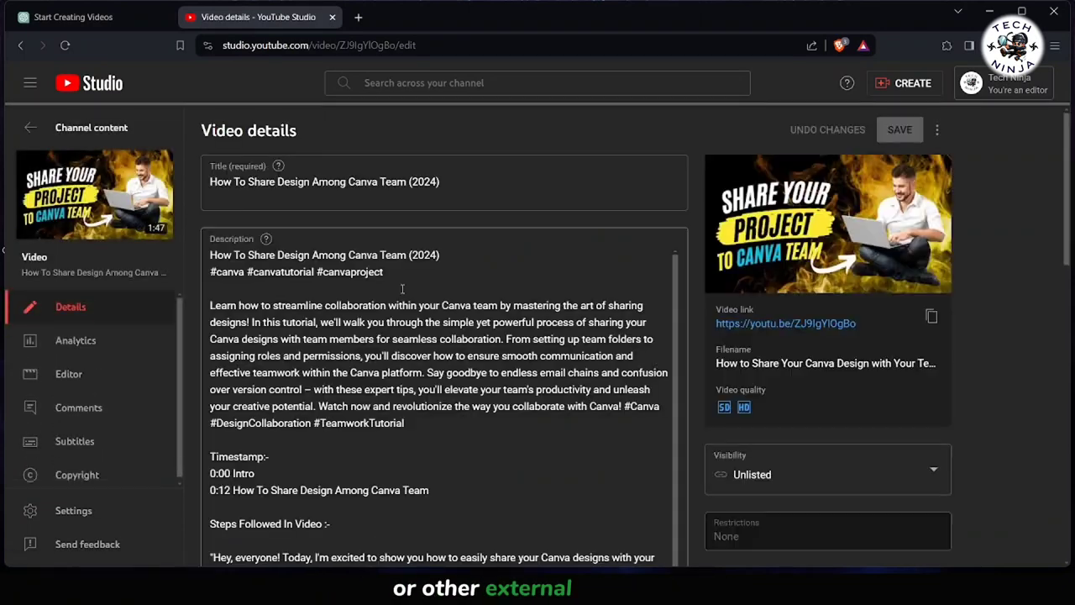
click(827, 222)
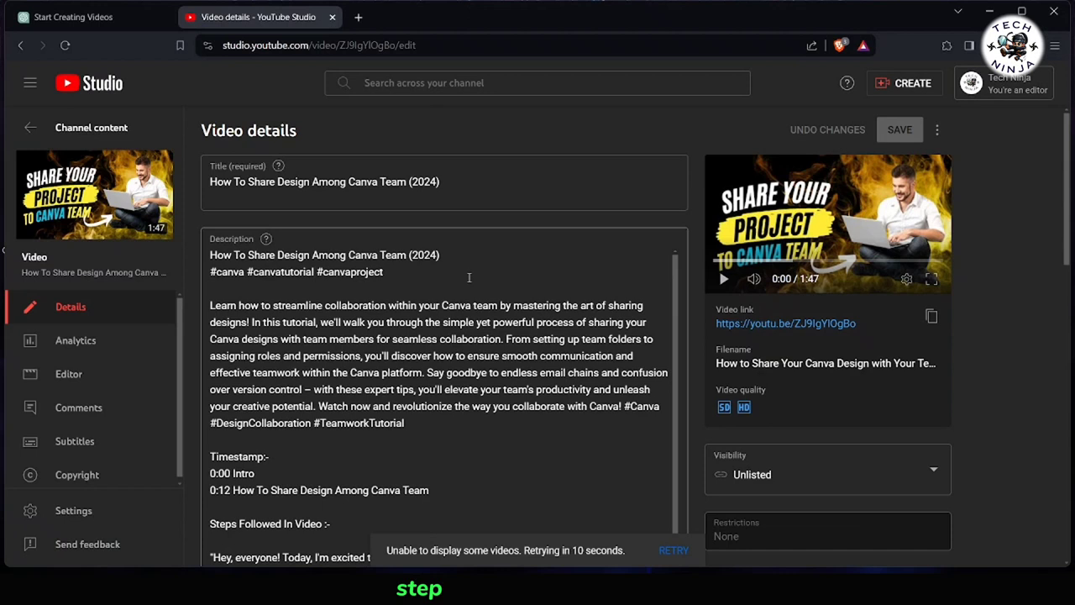
mouse_move(524, 419)
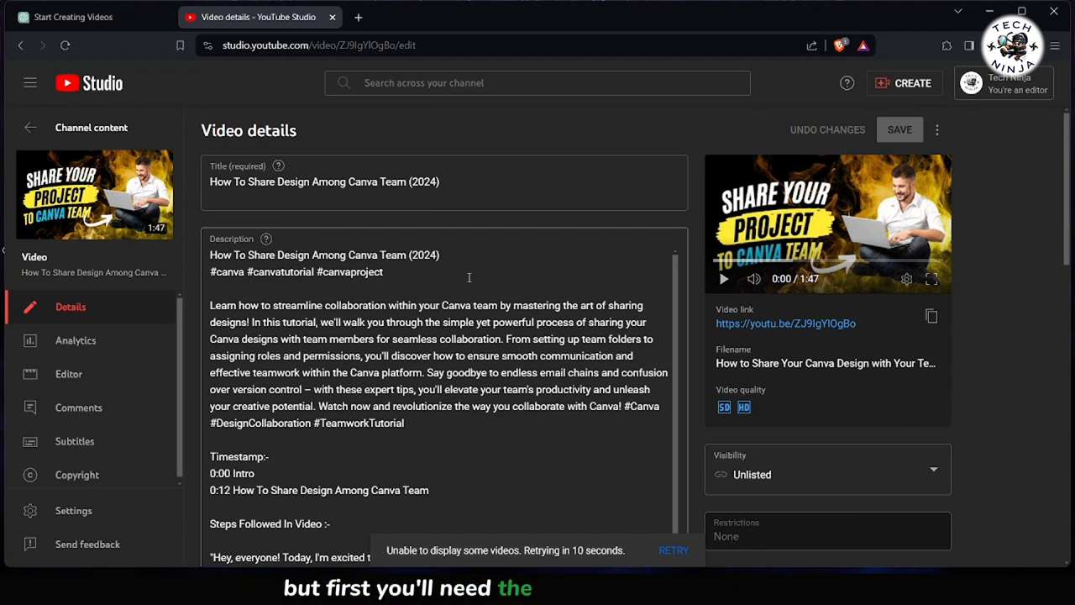
mouse_move(524, 418)
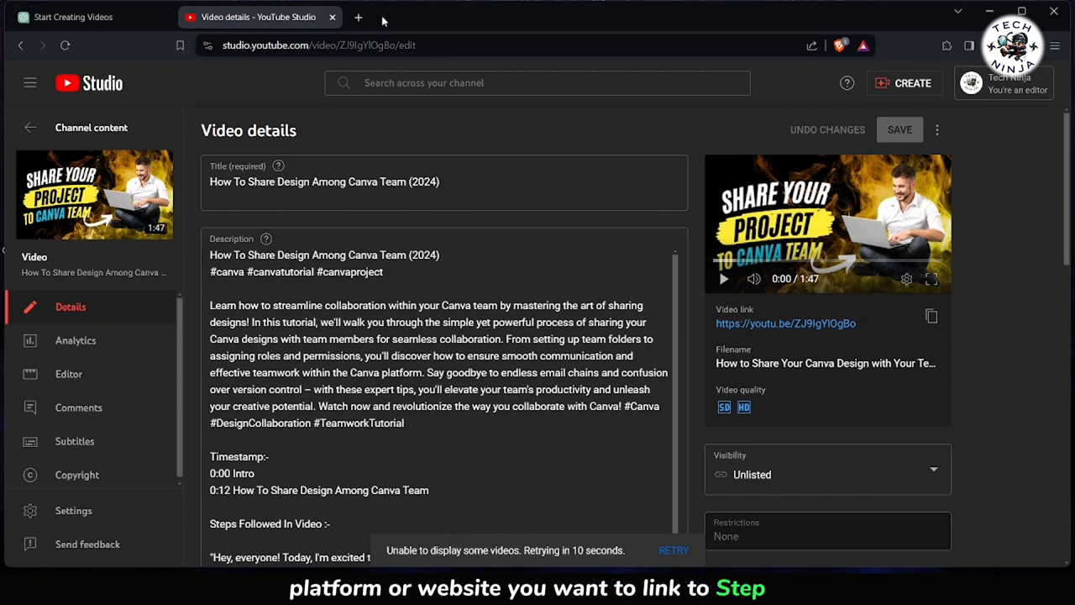
Load Canva's home page in a new tab, then return to the video details tab.
click(359, 17)
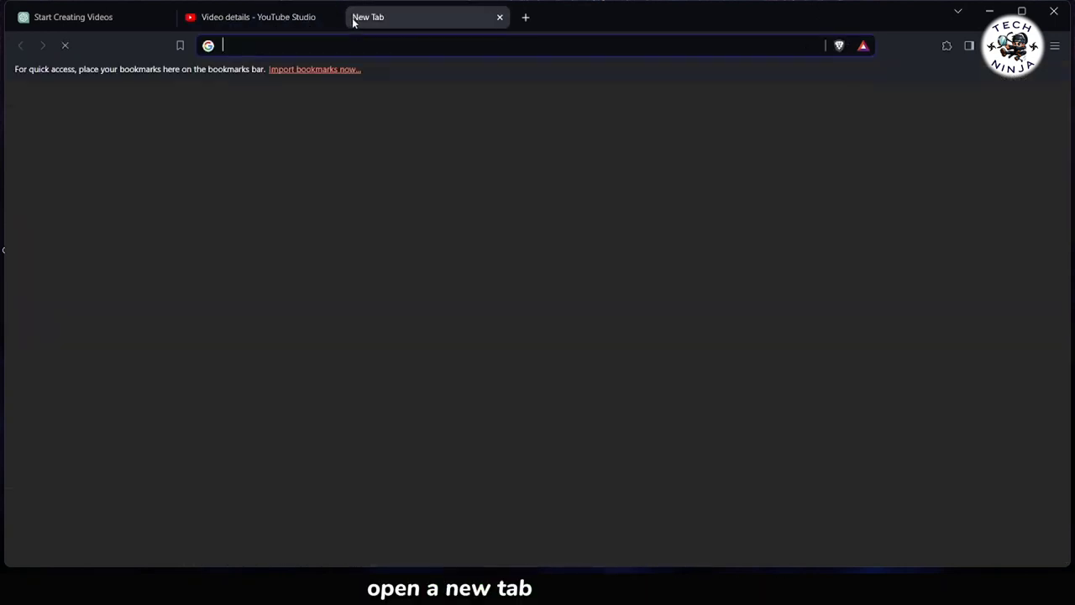
text(canva.com)
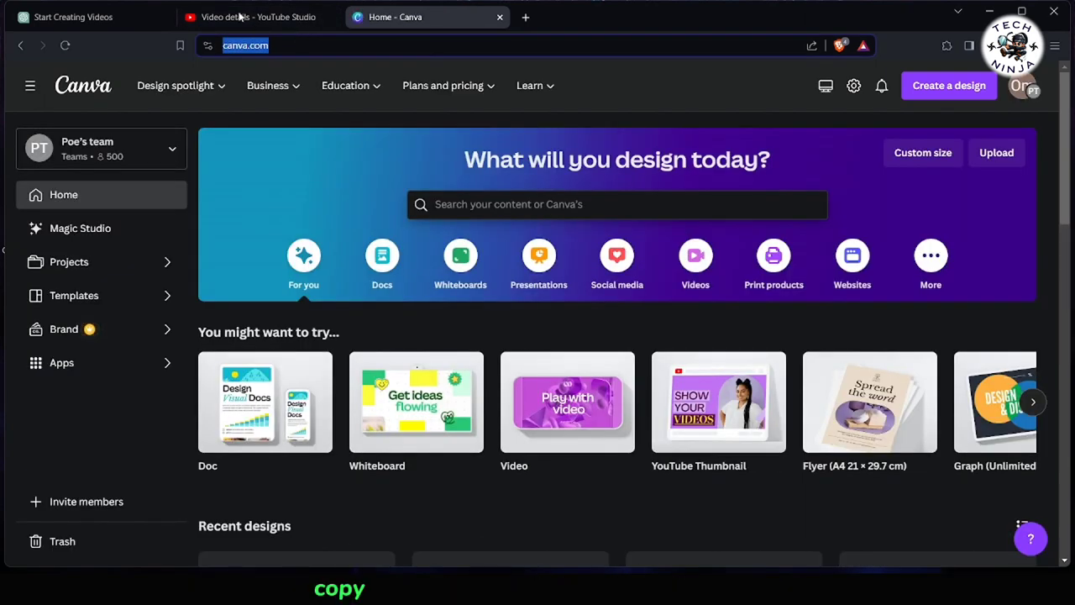
click(258, 17)
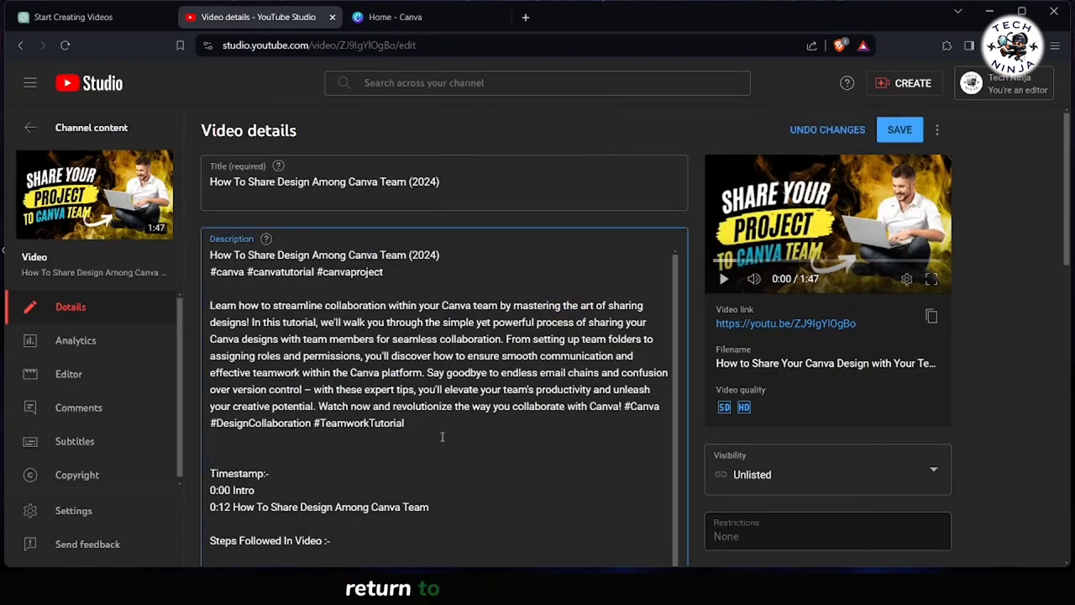
text(To us e)
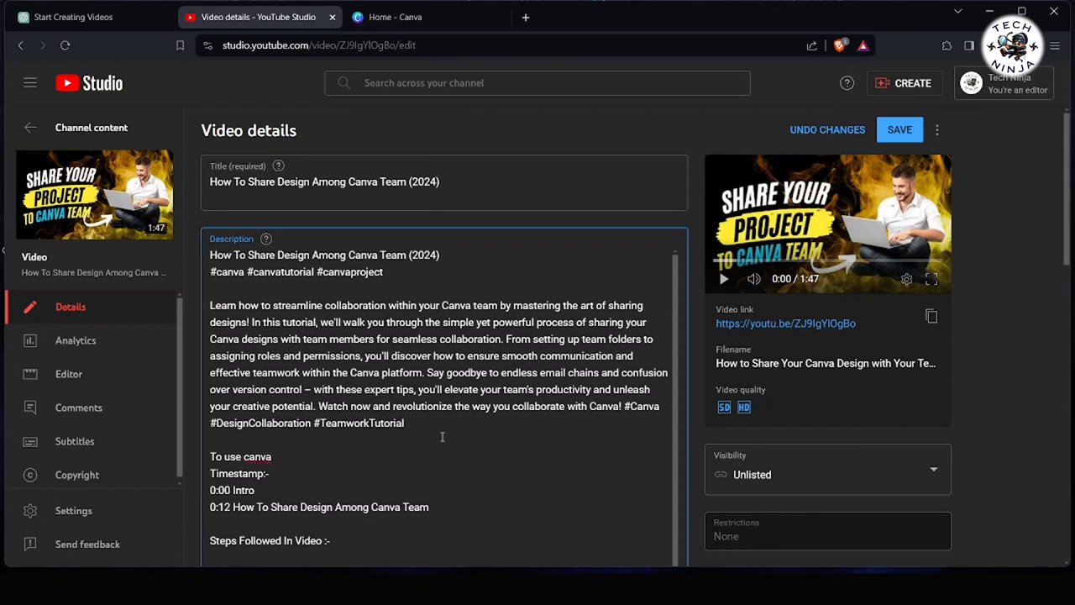
text(click on I)
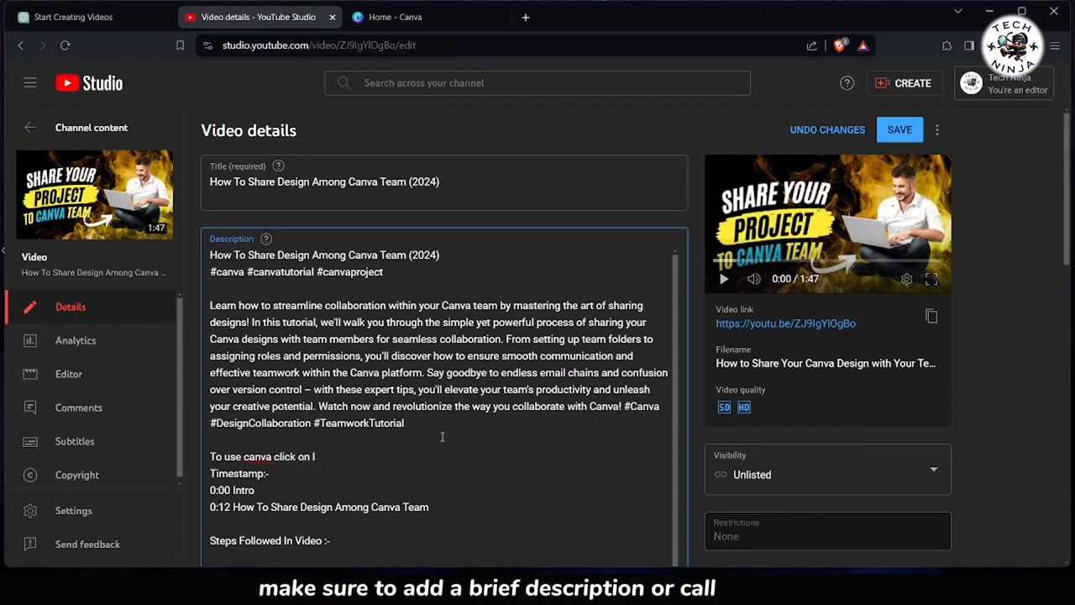
text(ink:-)
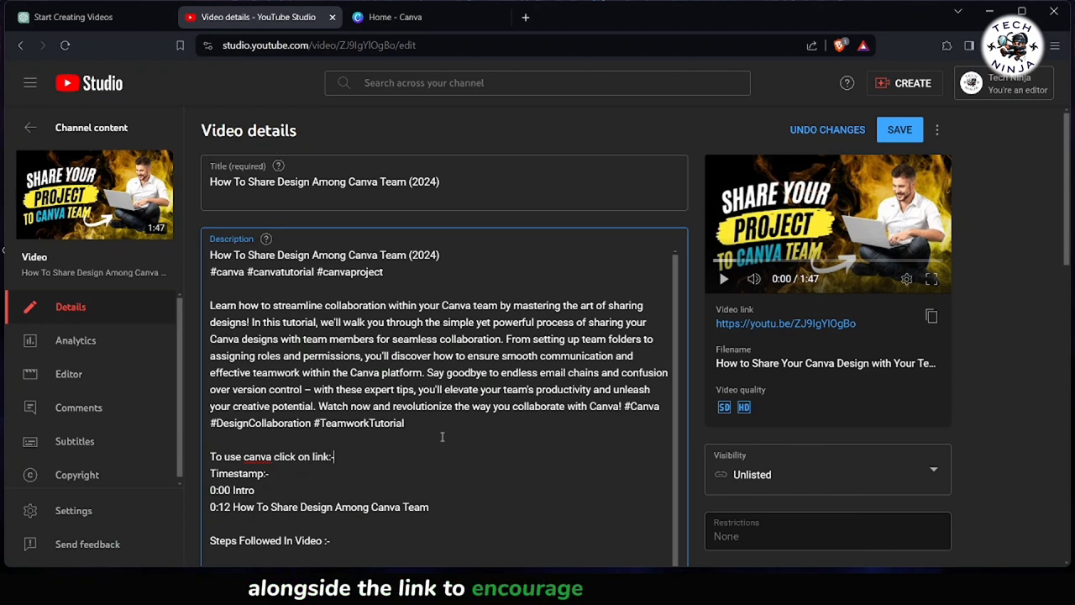
text(https://www.canva.com/)
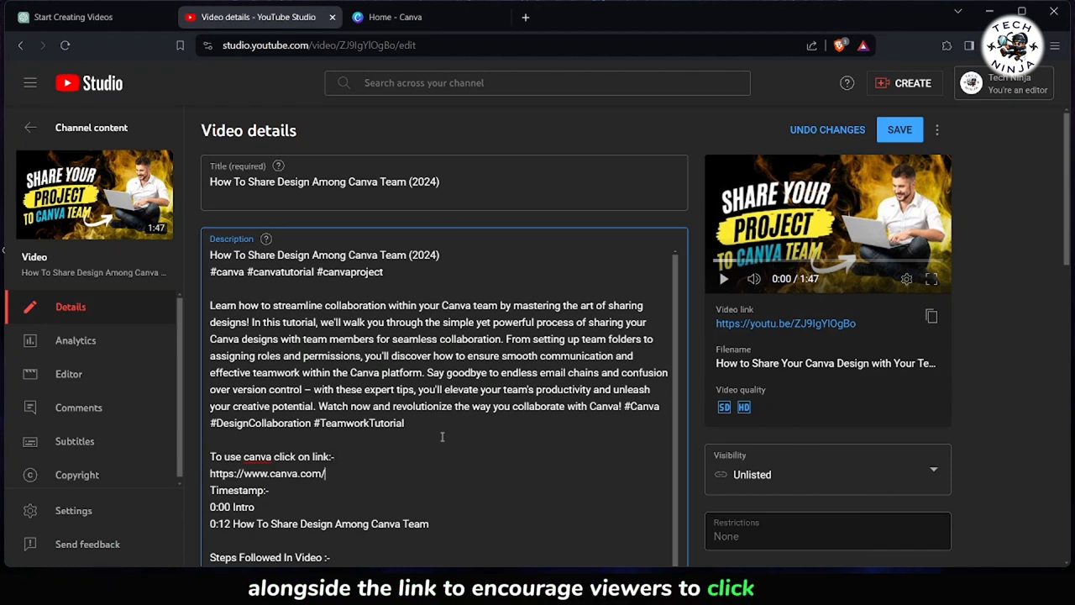
key(Enter)
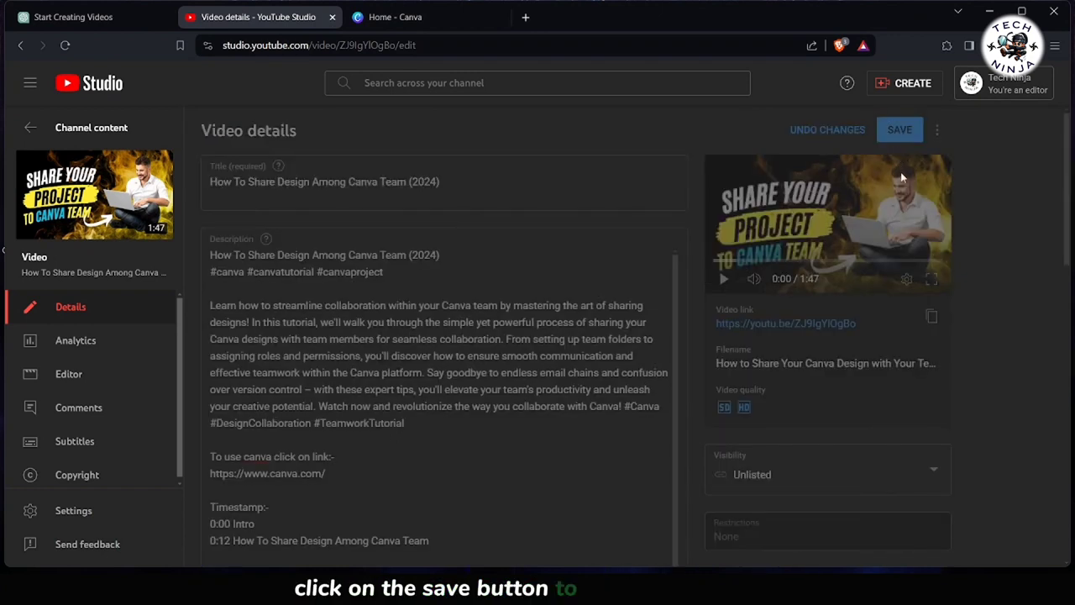
Save the description, check the Canva link on the watch page, then close it.
click(900, 130)
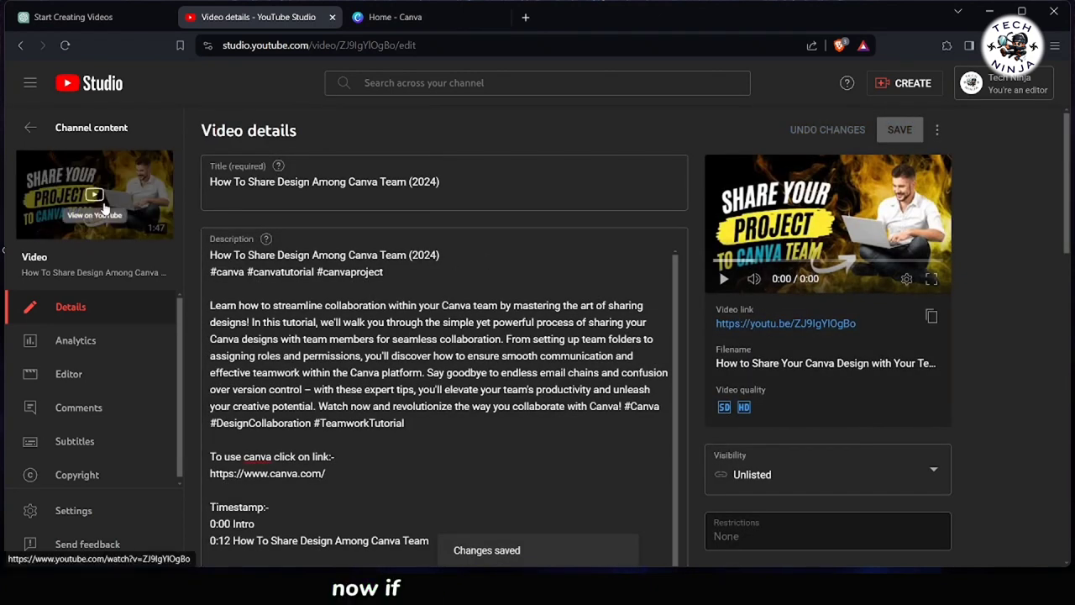
click(94, 194)
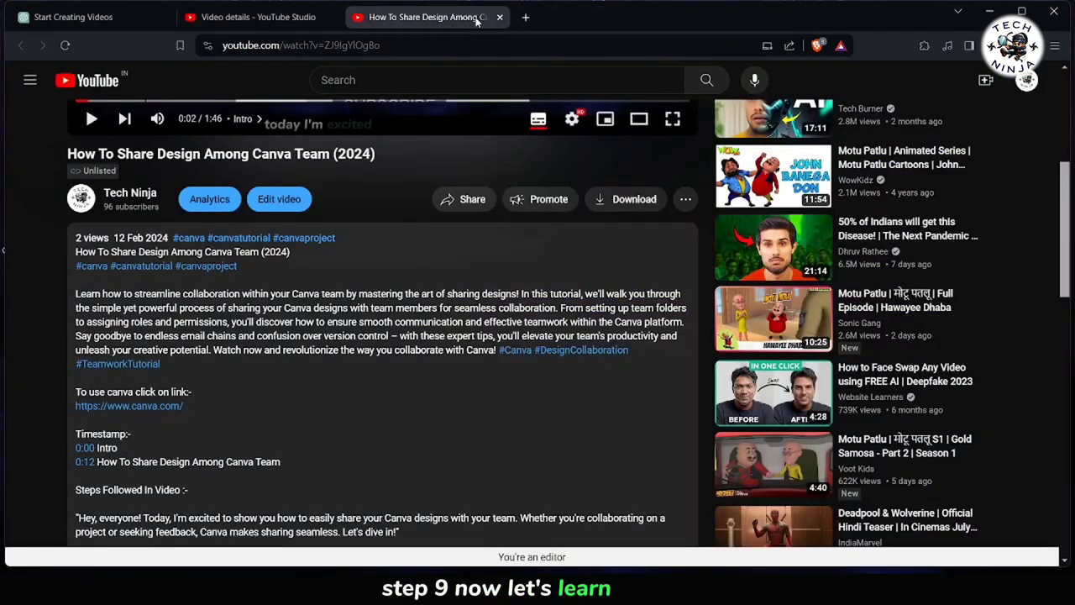
click(258, 17)
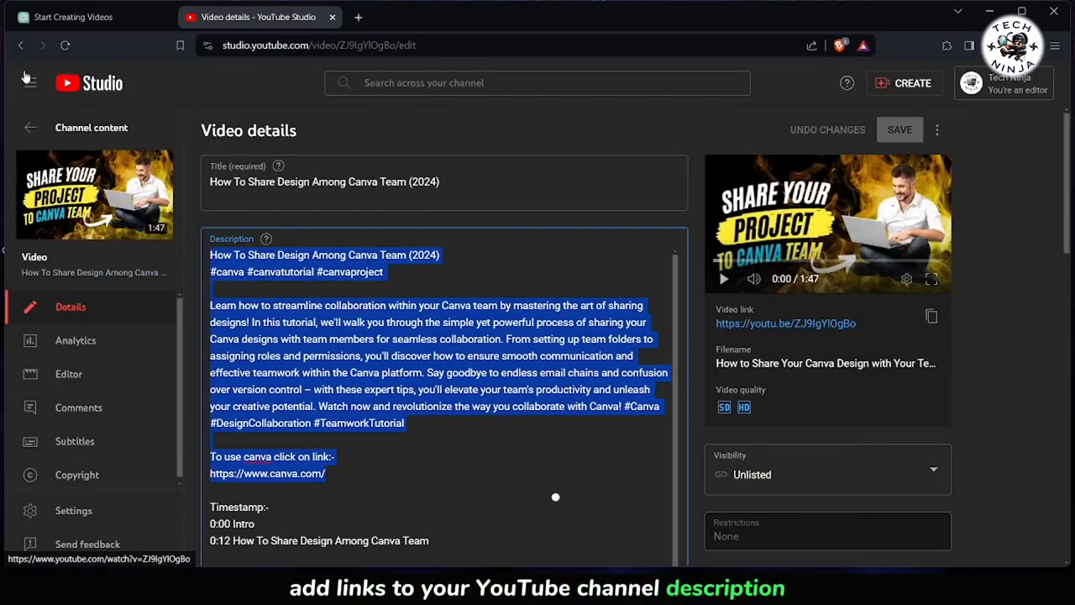
Go back to Channel content and open the Customisation settings.
click(30, 126)
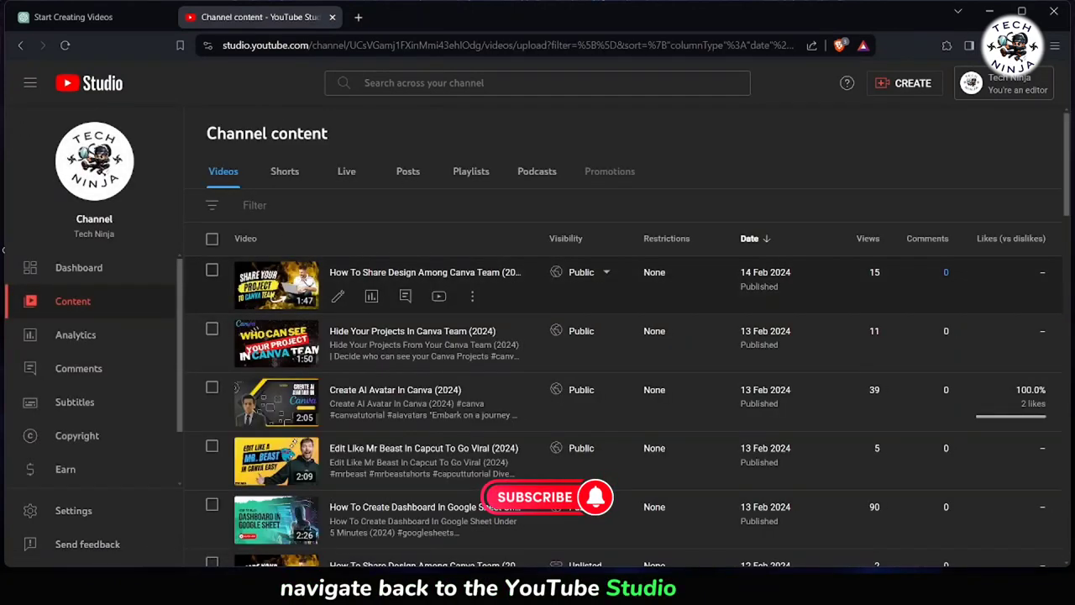
click(86, 437)
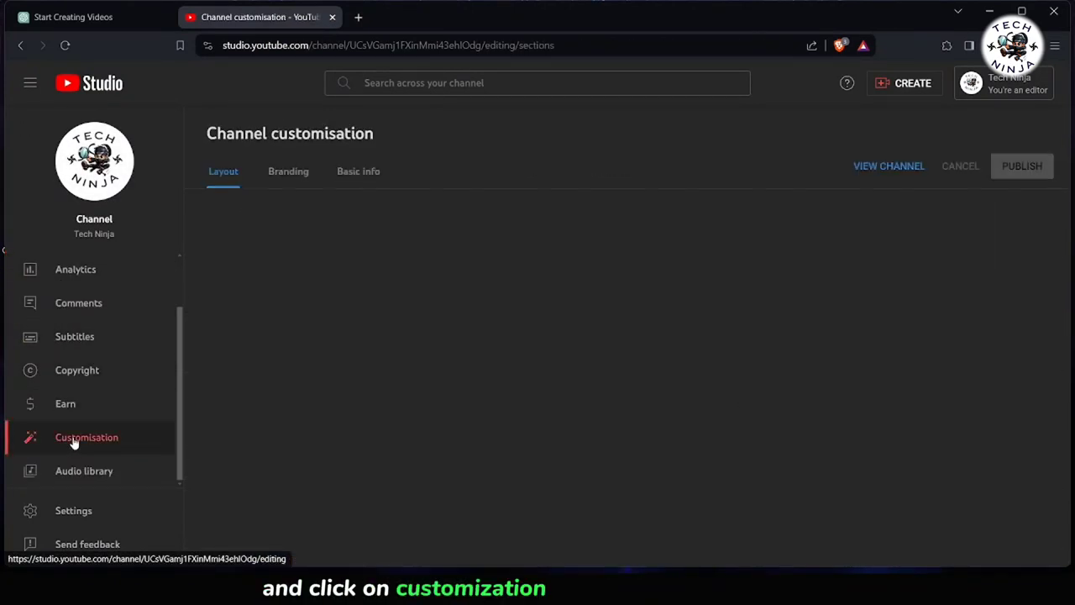
scroll(down, 3)
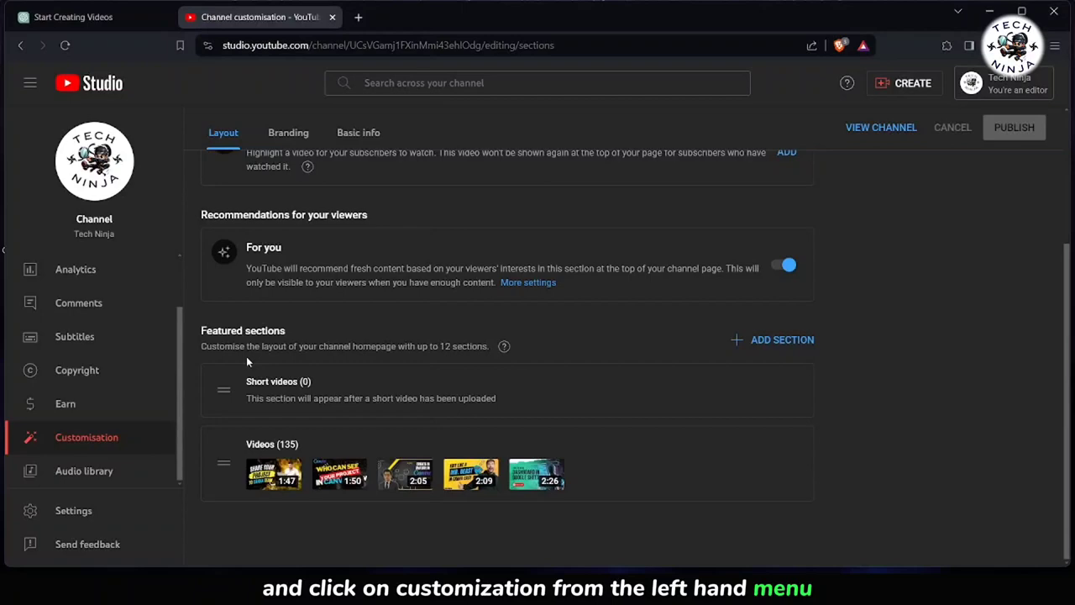
scroll(up, 3)
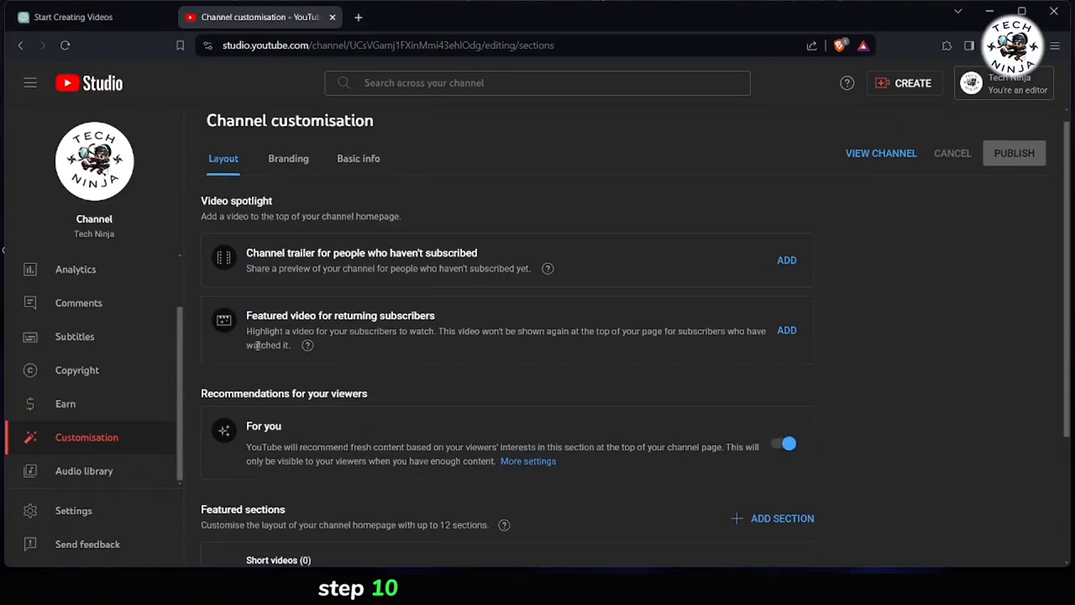
Move through Branding to the Basic info tab and scroll to its Links section.
click(288, 158)
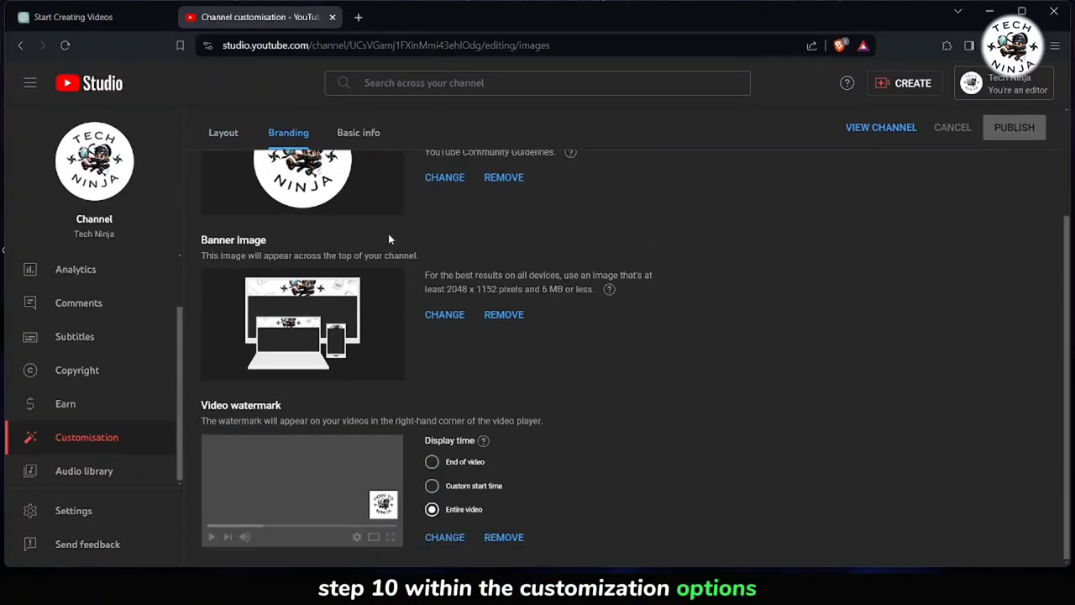
click(359, 132)
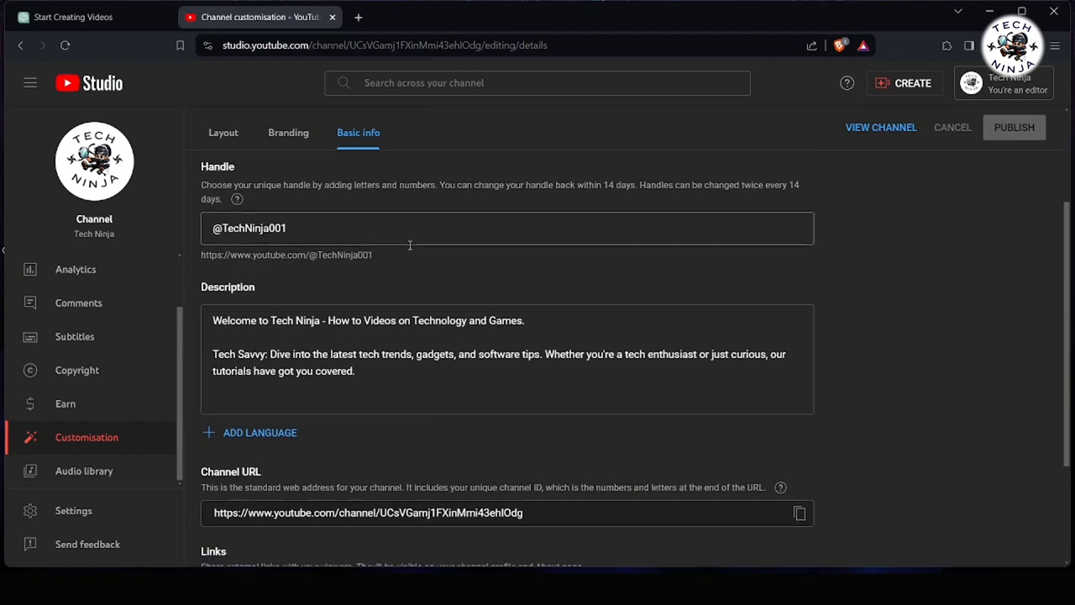
scroll(down, 3)
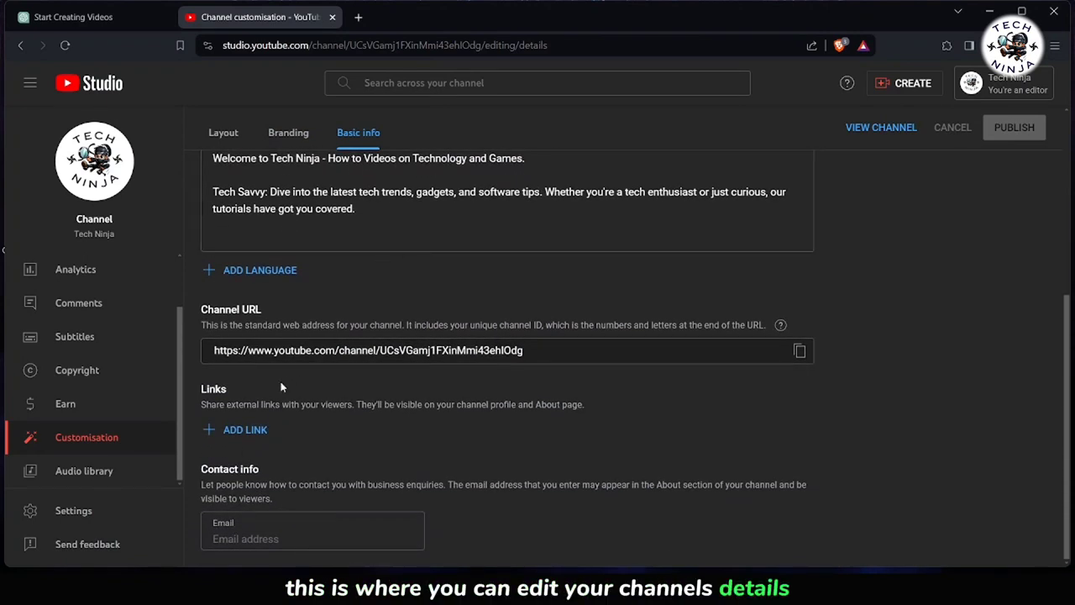
click(244, 429)
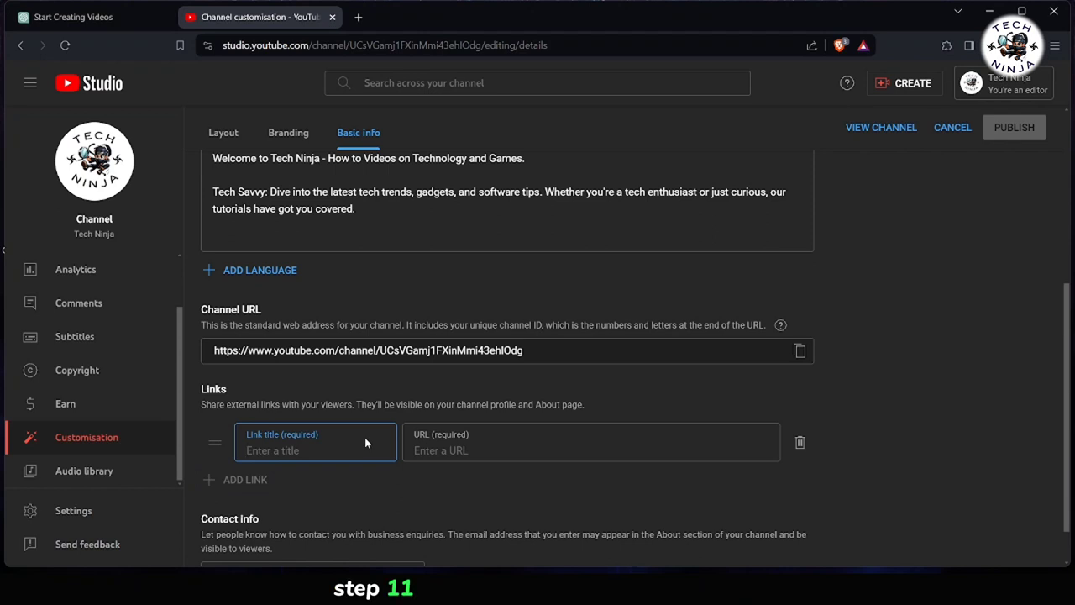
text(instagram)
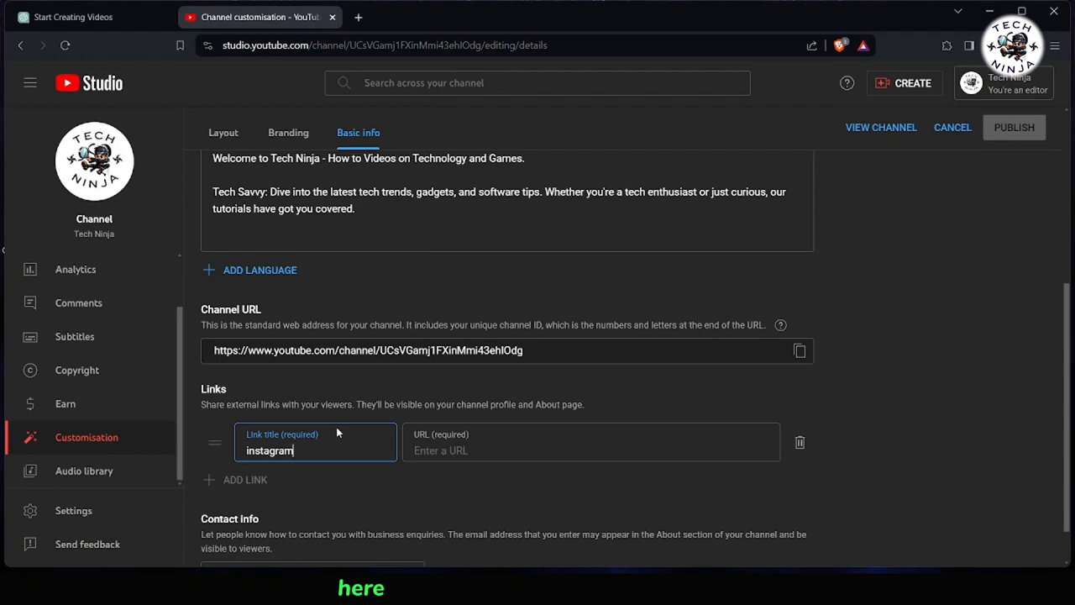
click(387, 17)
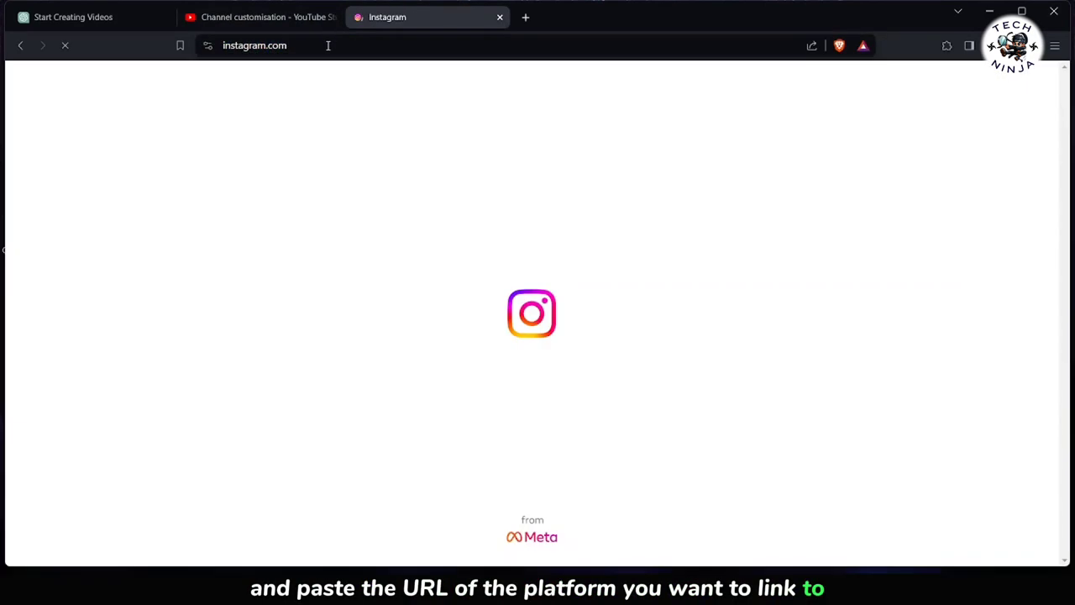
click(260, 17)
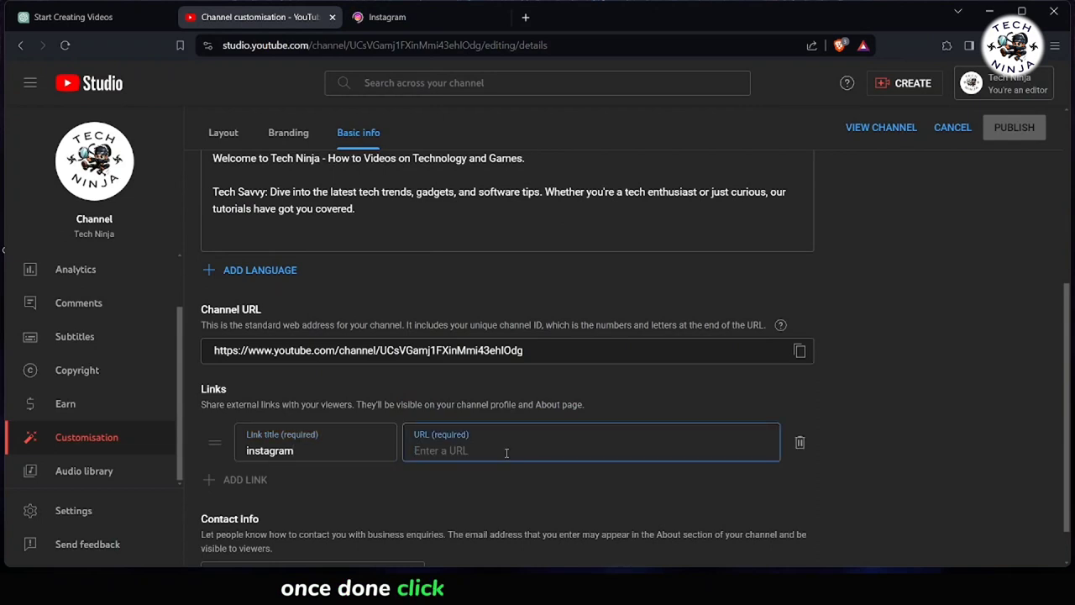
text(https://www.instagram.com/)
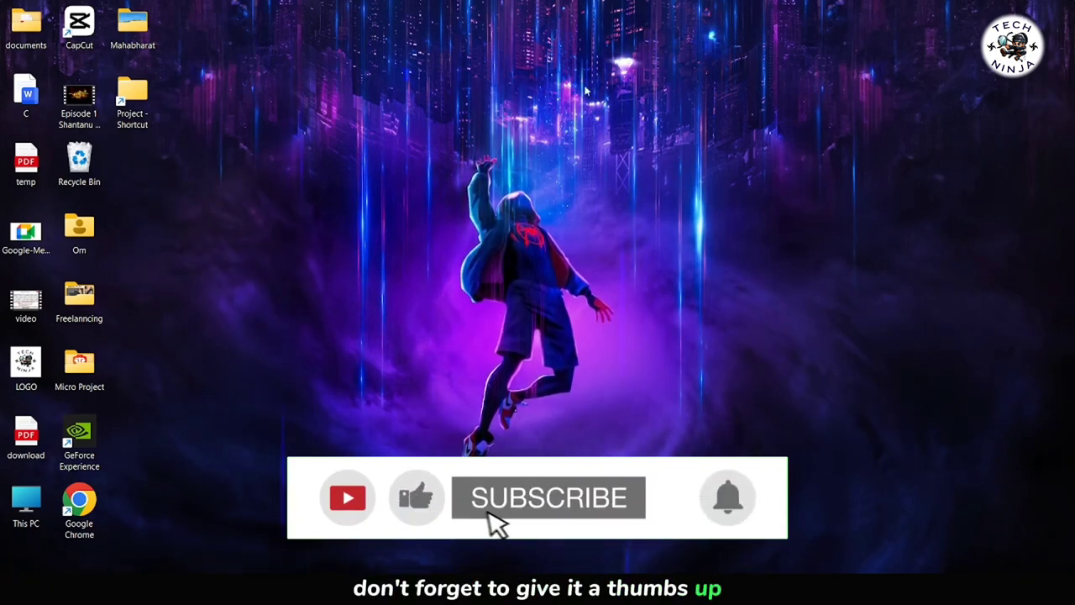
Click the subscribe overlay on the Windows desktop.
click(547, 497)
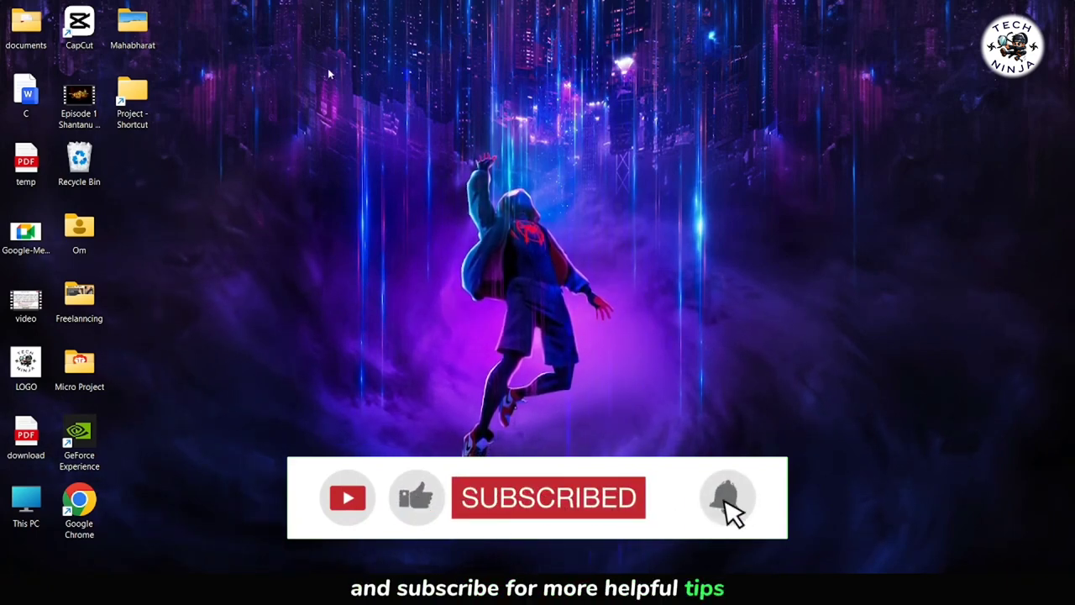